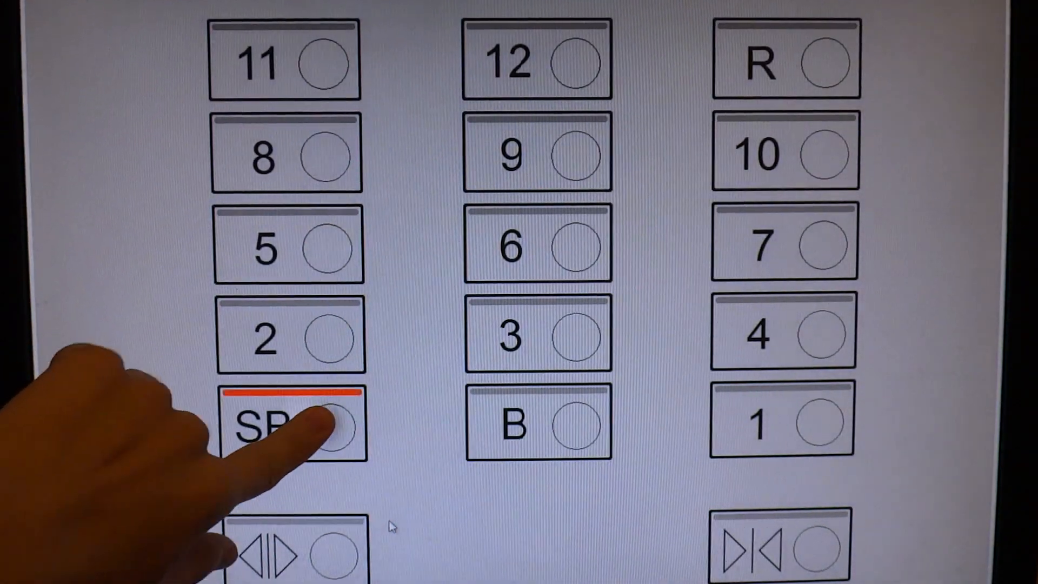
Step: Cancel the SB floor call so its red indicator bar clears
left_click(311, 427)
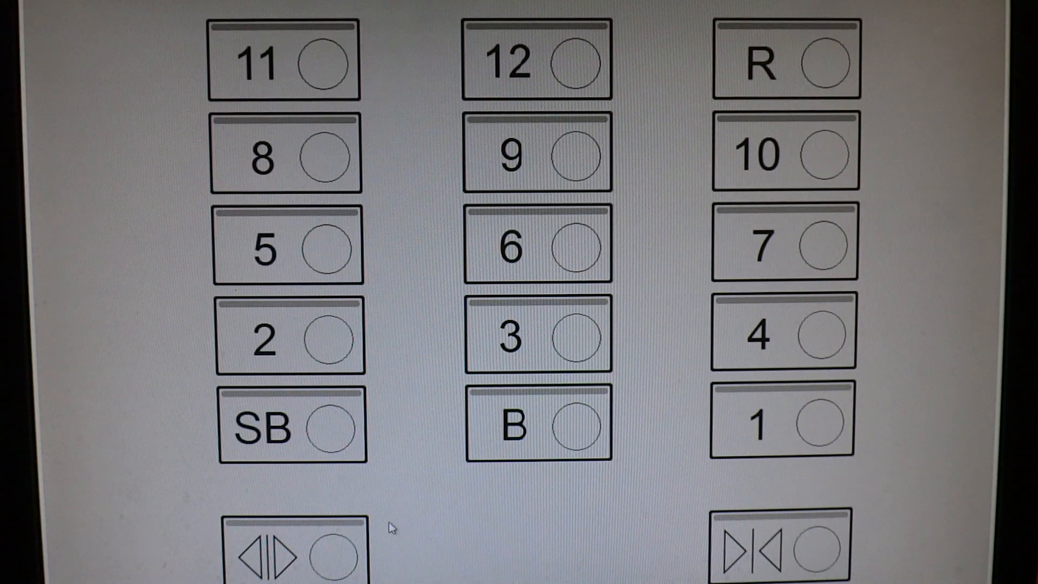
Step: Register a call to floor 1, the only active floor
left_click(782, 417)
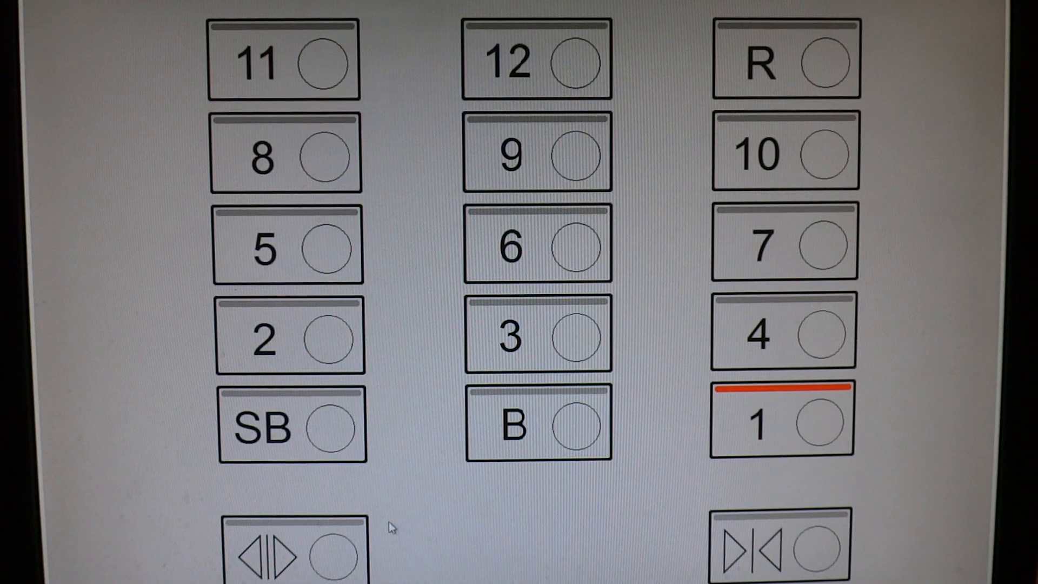